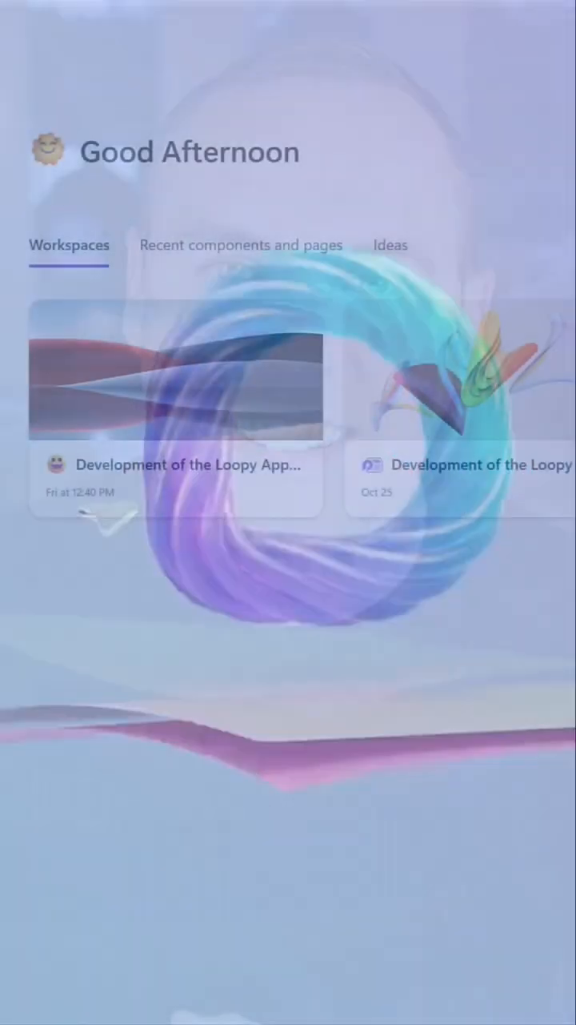
Switch the Loop home screen to the Ideas list of pages
click(388, 240)
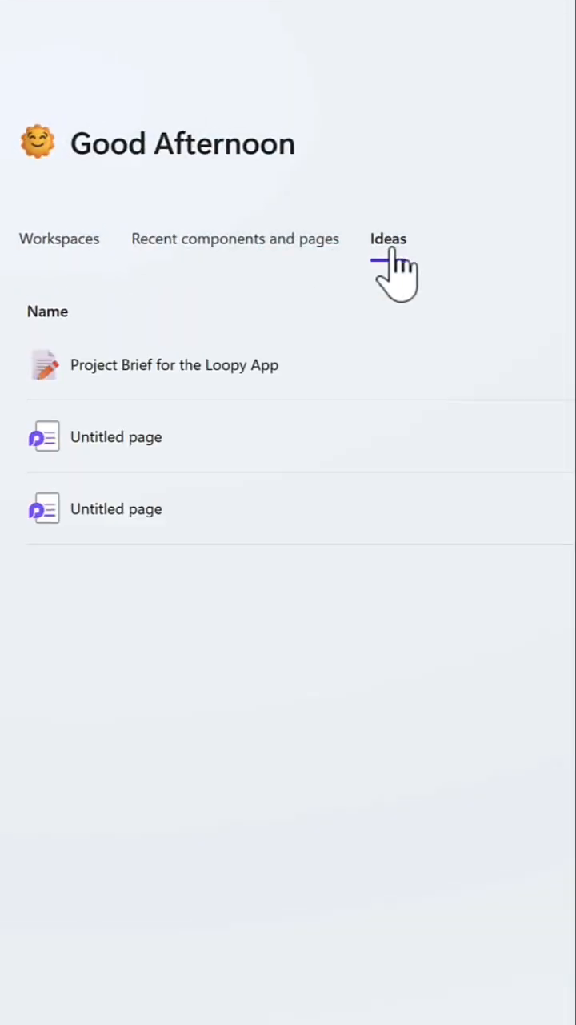
click(388, 238)
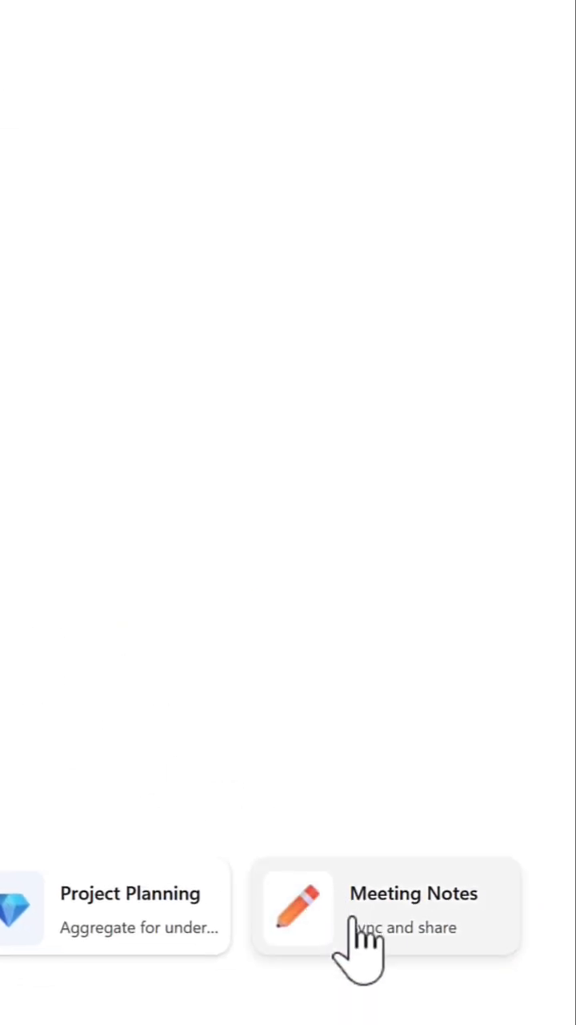
Create a Meeting Notes page and convert its Agenda section into a Loop component
click(384, 909)
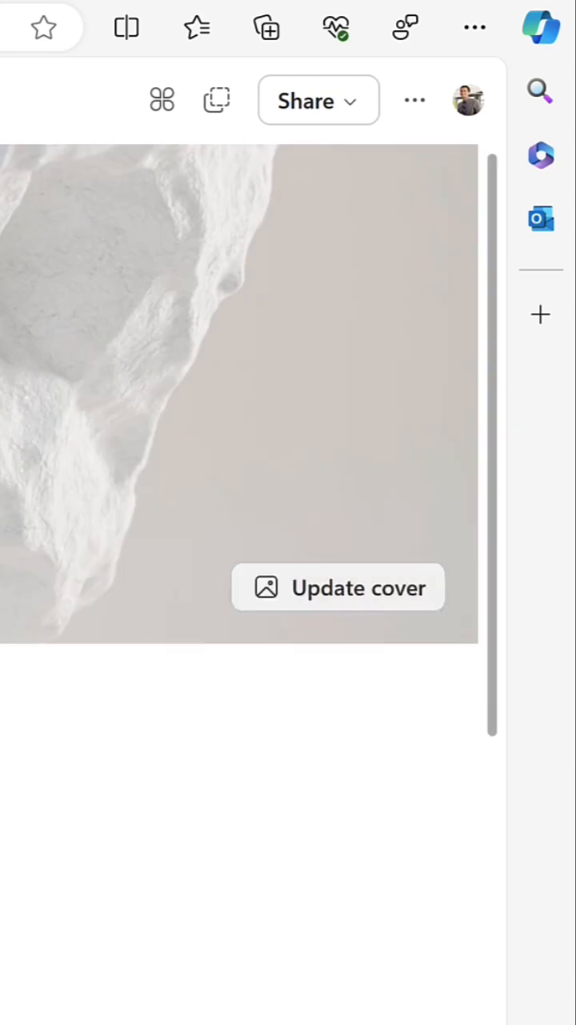
click(317, 100)
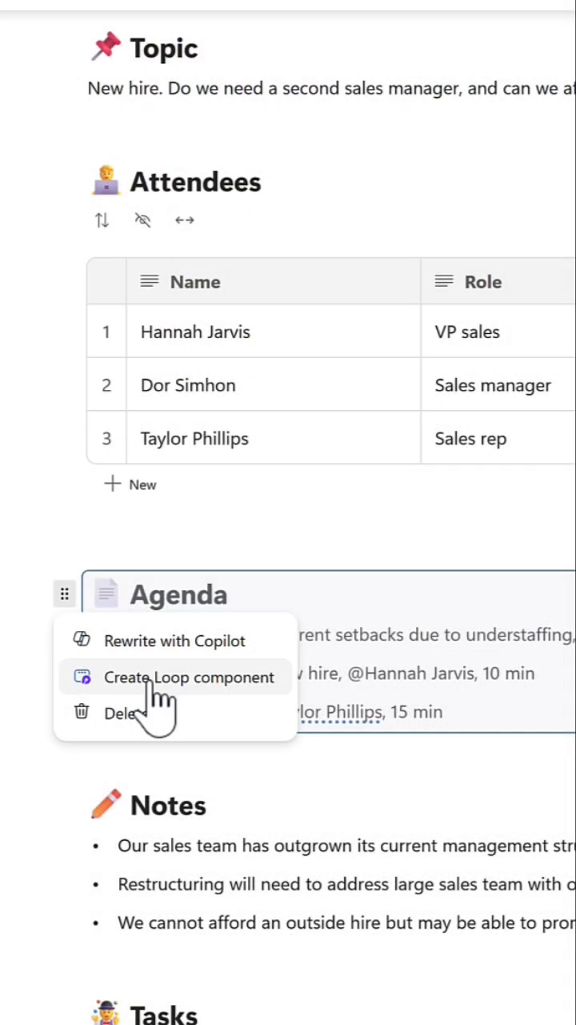
click(190, 676)
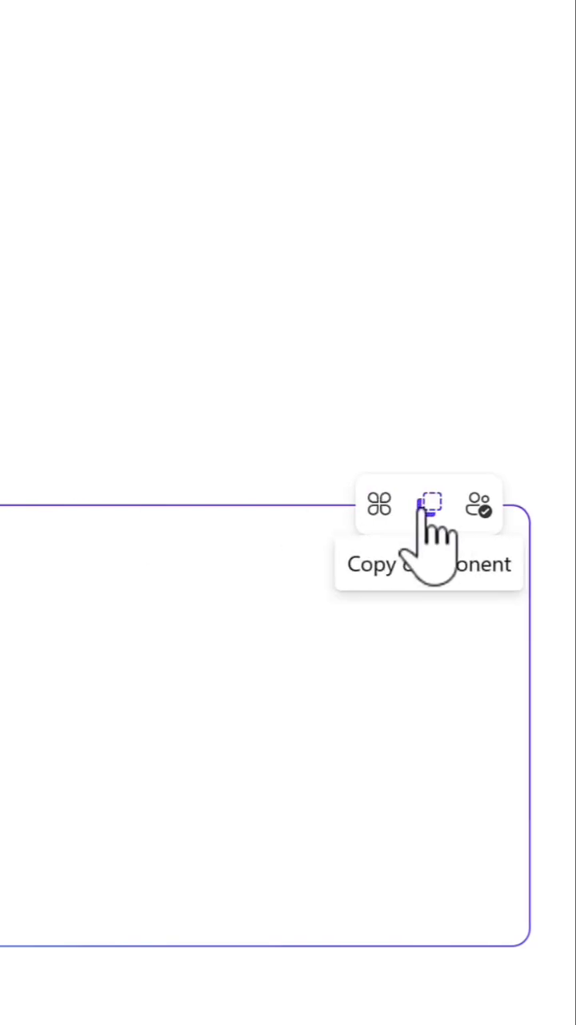
Copy the Agenda Loop component and scroll down to the three-item Tasks list
click(429, 504)
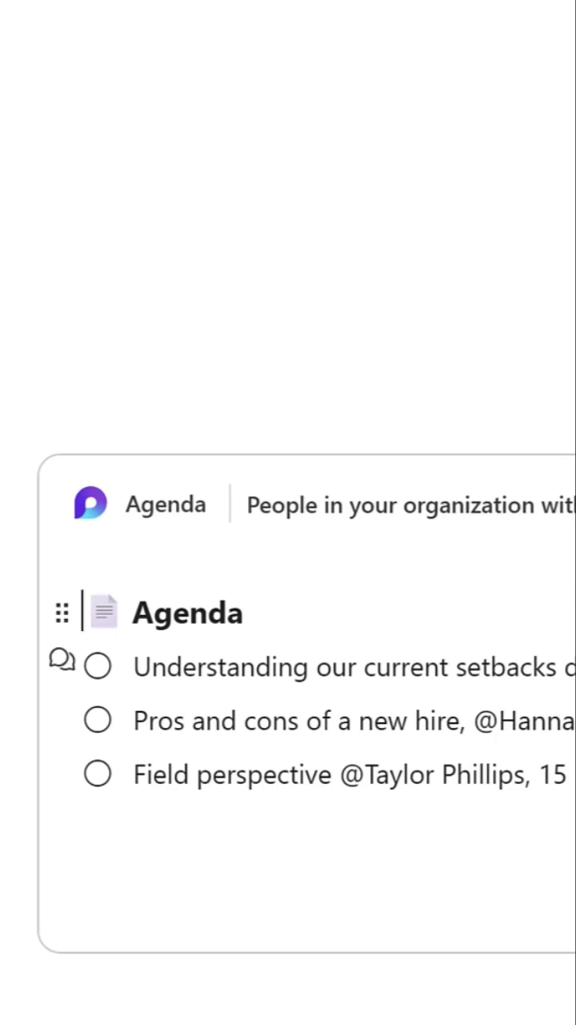
scroll(down, 3)
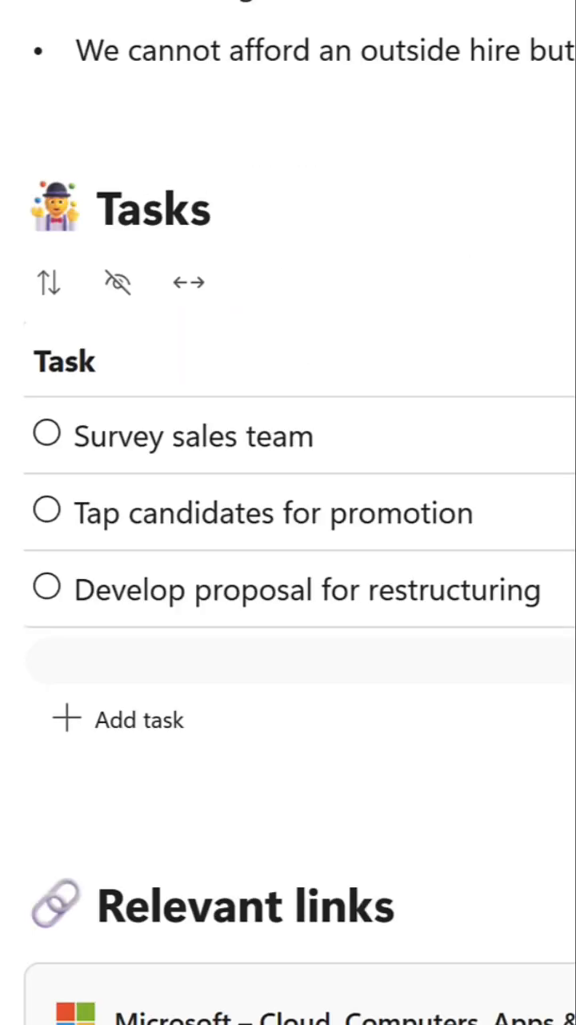